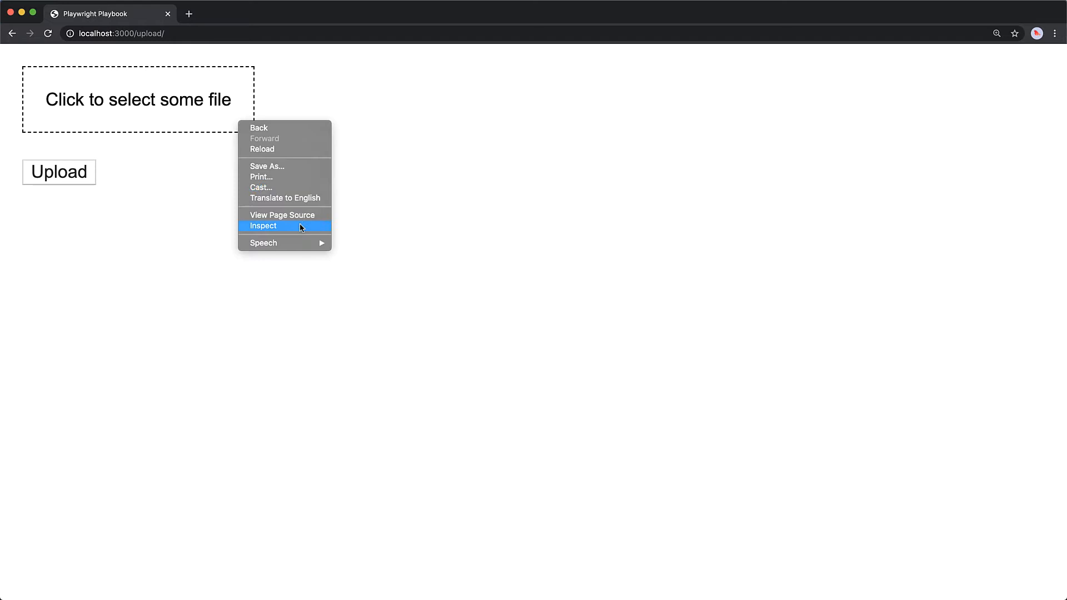
Open the inspector on the test page, choose upload.png and submit it via Upload
{"action": "left_click", "coordinate": [264, 226]}
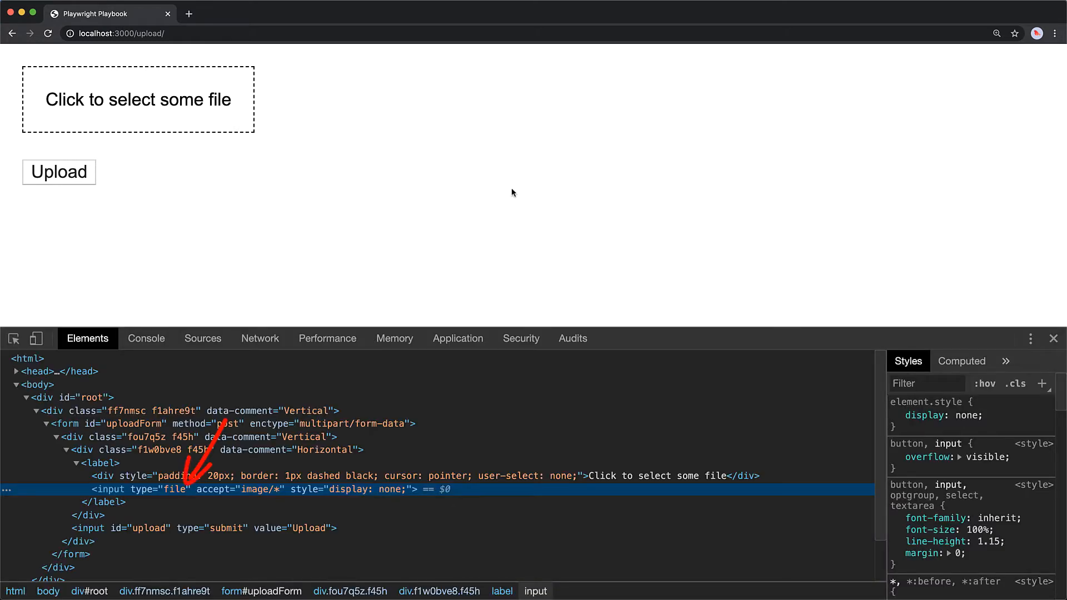
{"action": "right_click", "coordinate": [58, 172]}
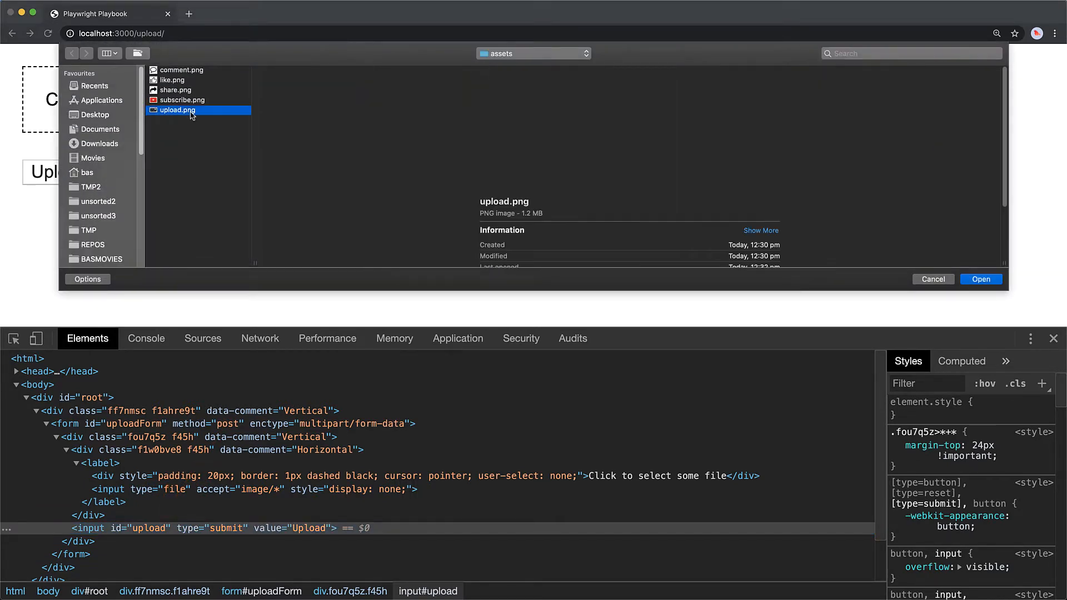
{"action": "left_click", "coordinate": [981, 279]}
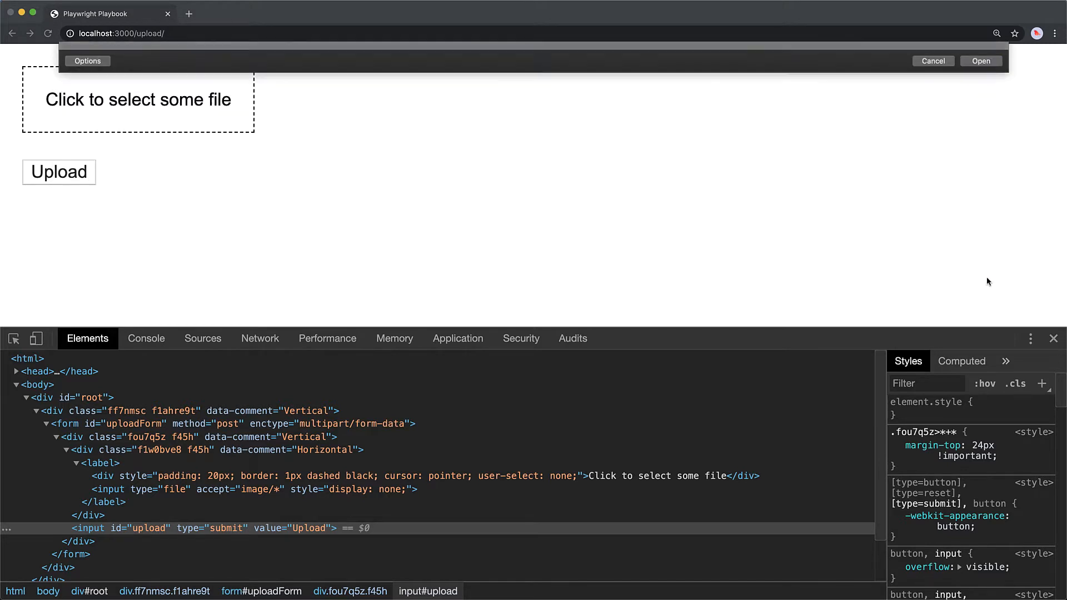
{"action": "left_click", "coordinate": [59, 172]}
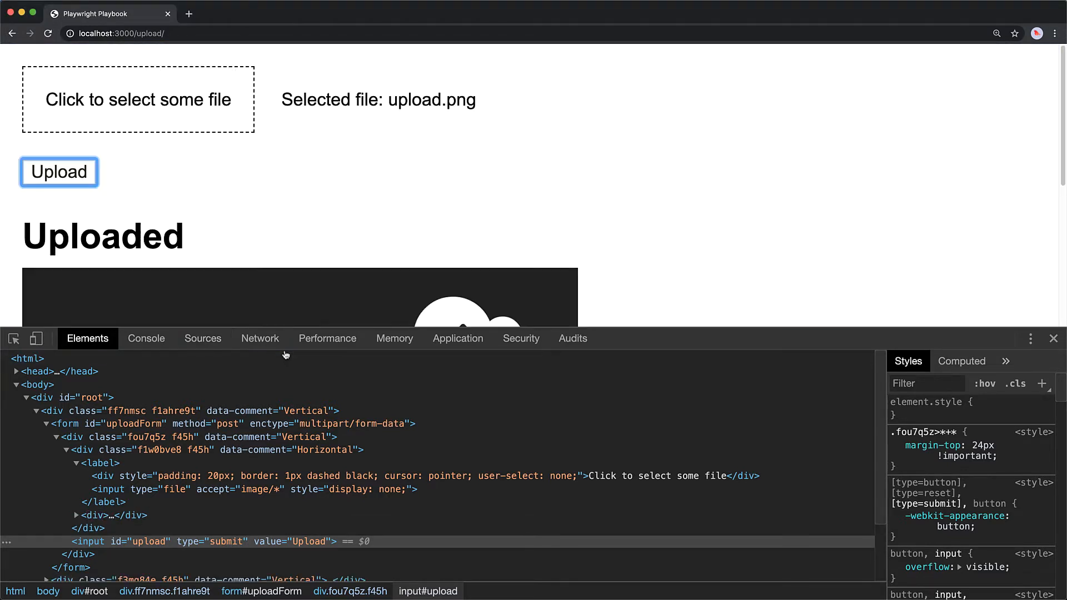
Review the upload request's imageFile binary and success response, then inspect the Uploaded heading
{"action": "left_click", "coordinate": [260, 339]}
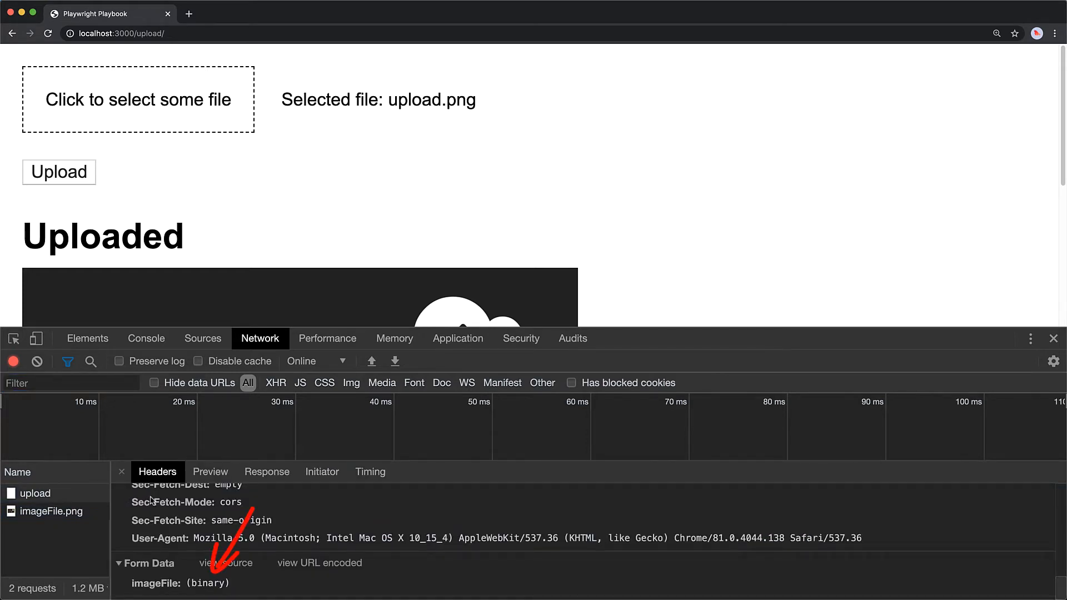
{"action": "left_click", "coordinate": [210, 472]}
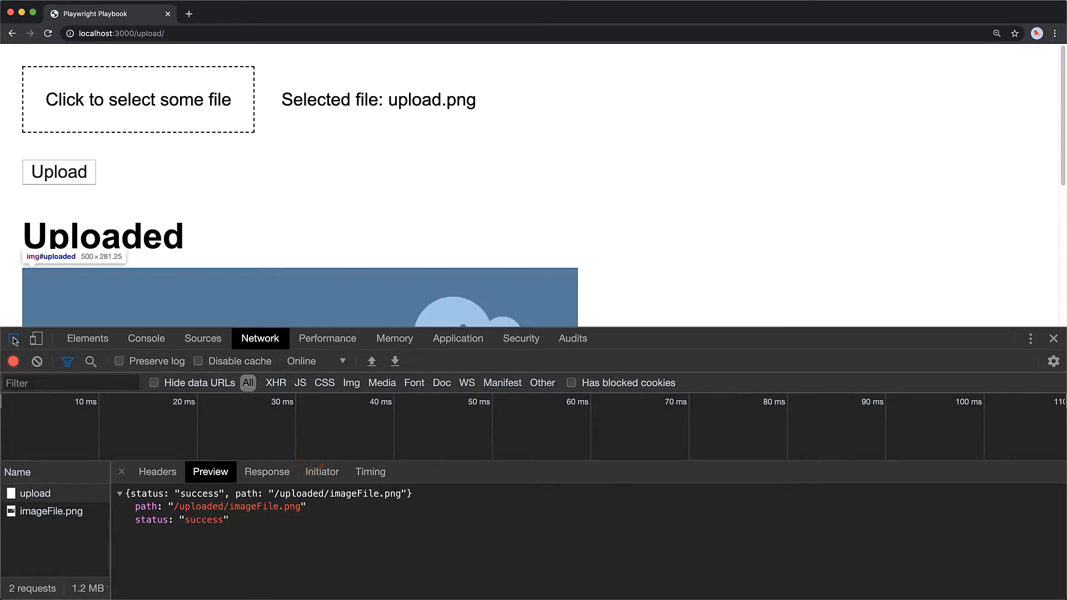
{"action": "left_click", "coordinate": [88, 338]}
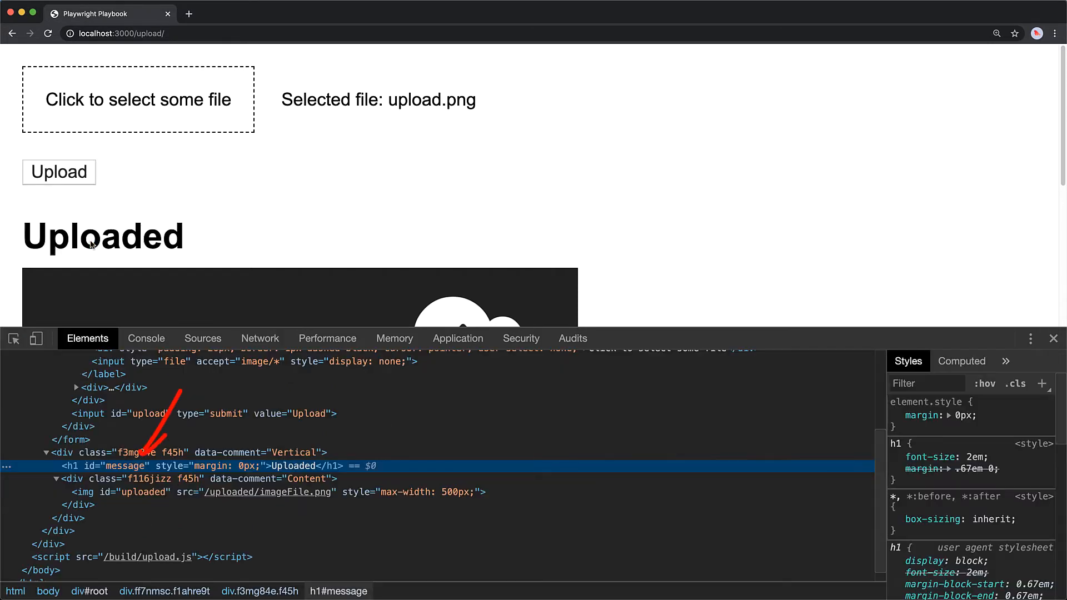
{"action": "mouse_move", "coordinate": [126, 466]}
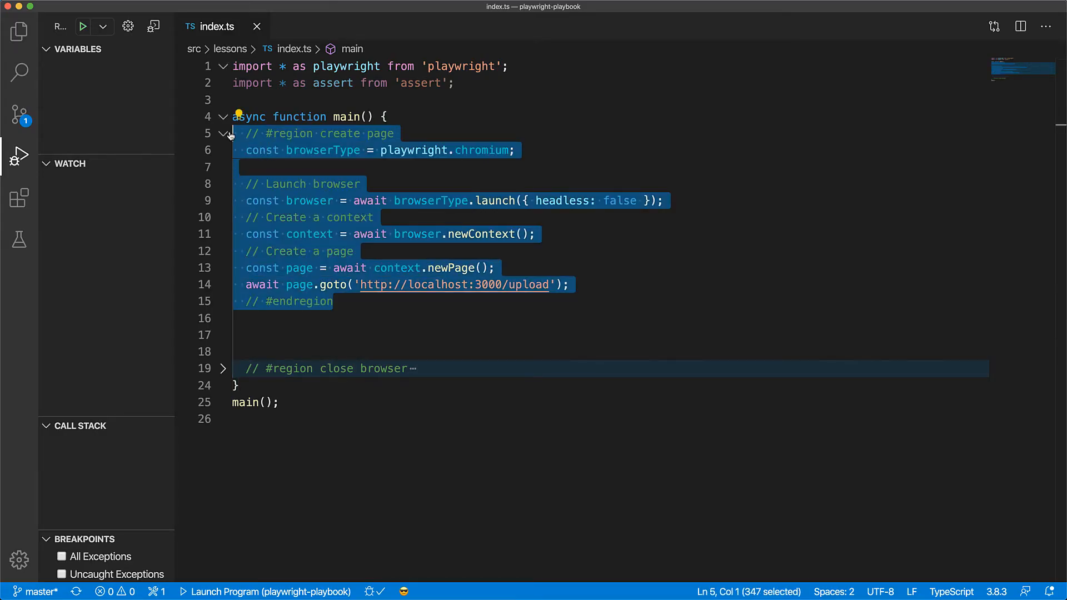
Fold the page setup region and add fileInput and '#upload' queries with an 'Invalid page' check
{"action": "left_click", "coordinate": [224, 134]}
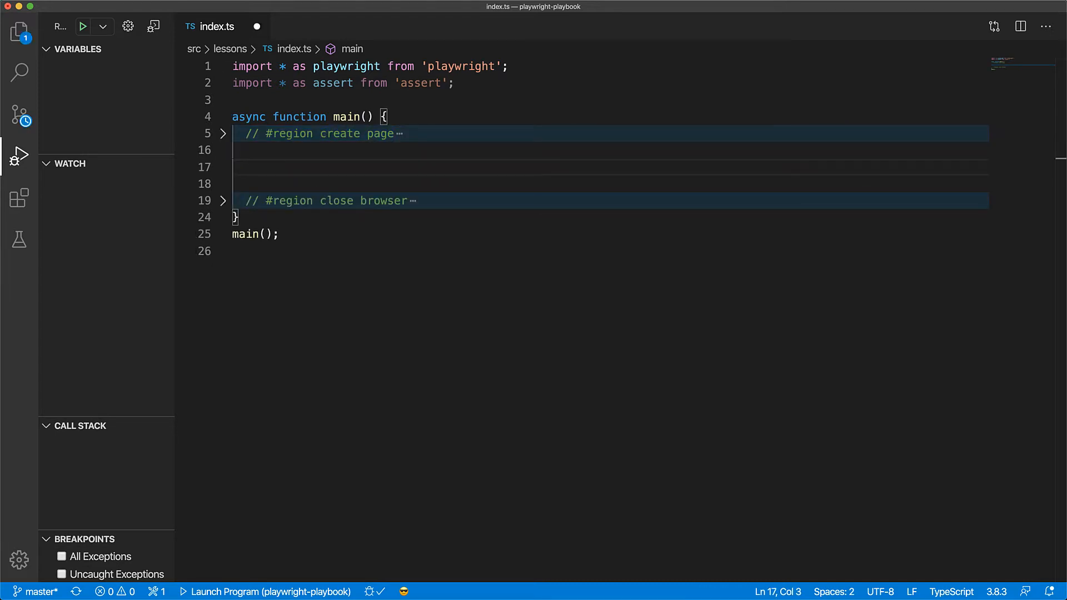
{"action": "type", "text": "// Get the elements"}
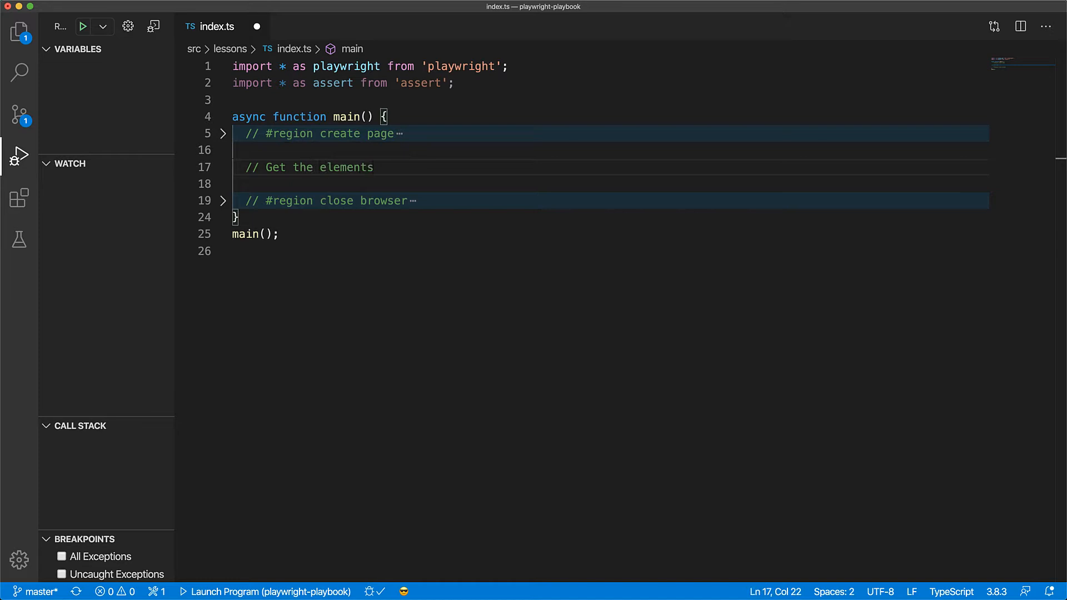
{"action": "type", "text": "const fileInput = await page.$('input[type=file]');"}
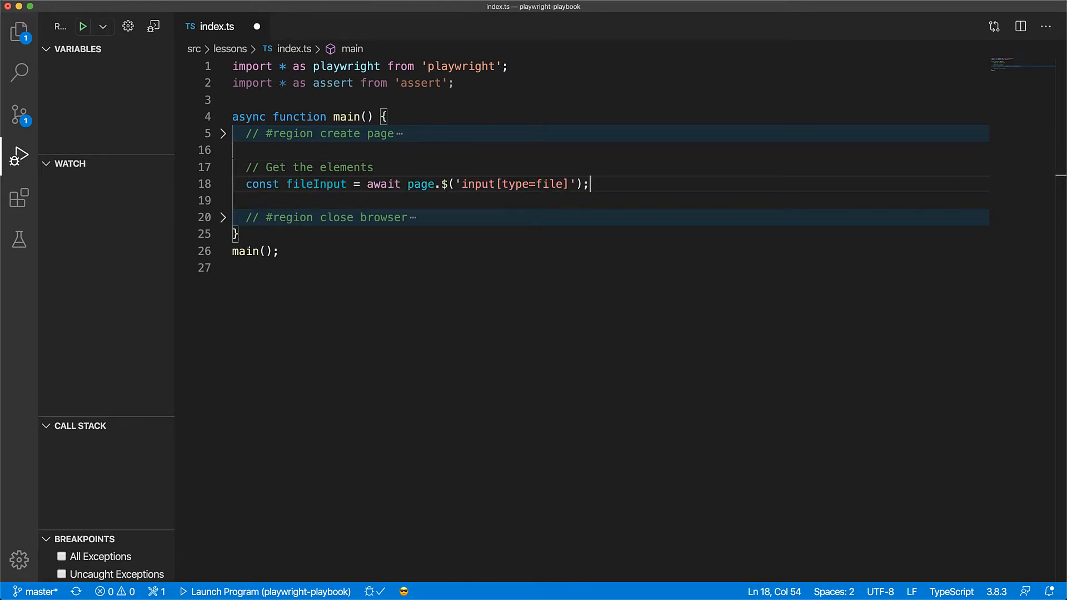
{"action": "type", "text": "const uploadButton = a"}
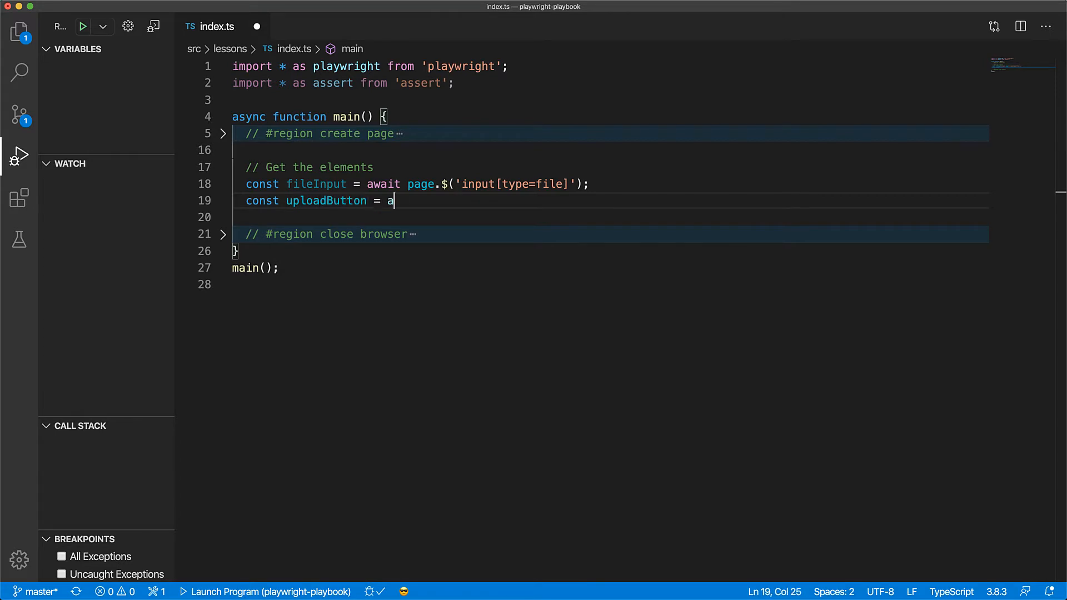
{"action": "type", "text": "wait page.$('#upload');"}
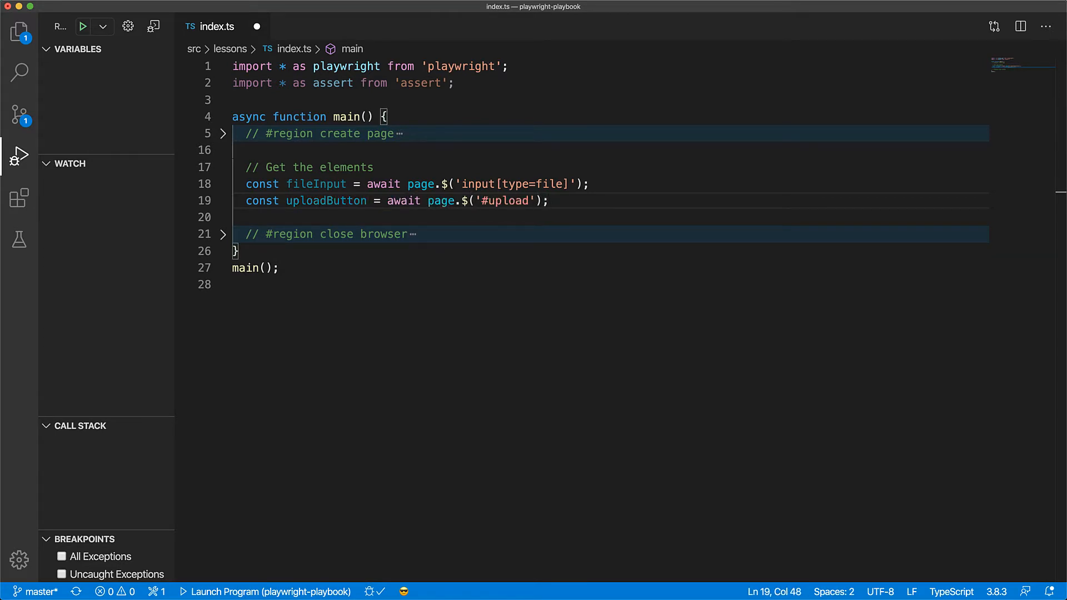
{"action": "type", "text": "if (!fileInput || !upl"}
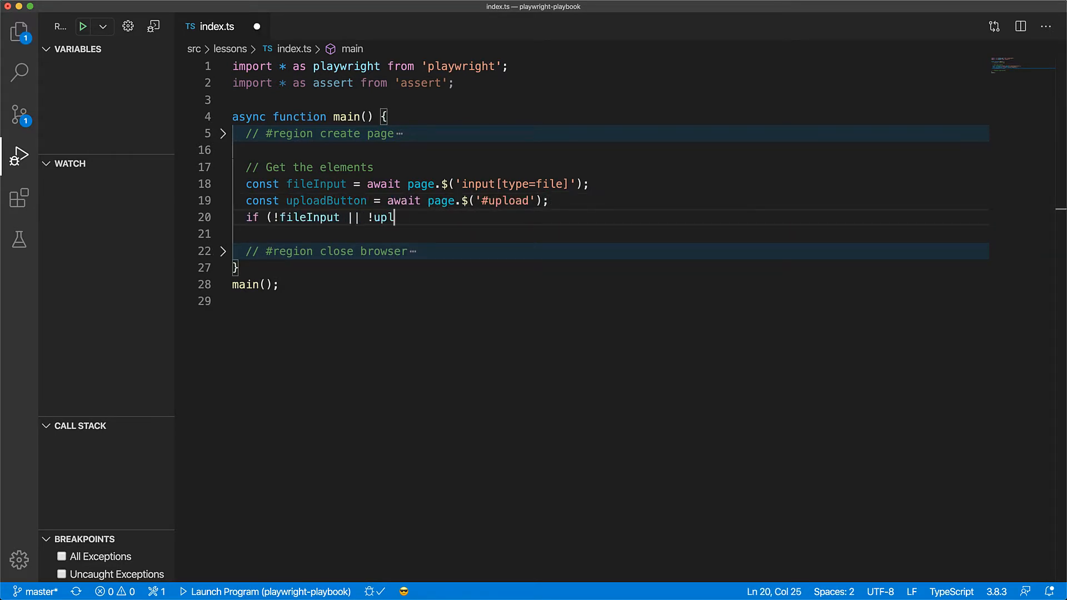
{"action": "type", "text": "oadButton) throw new Error('Inval"}
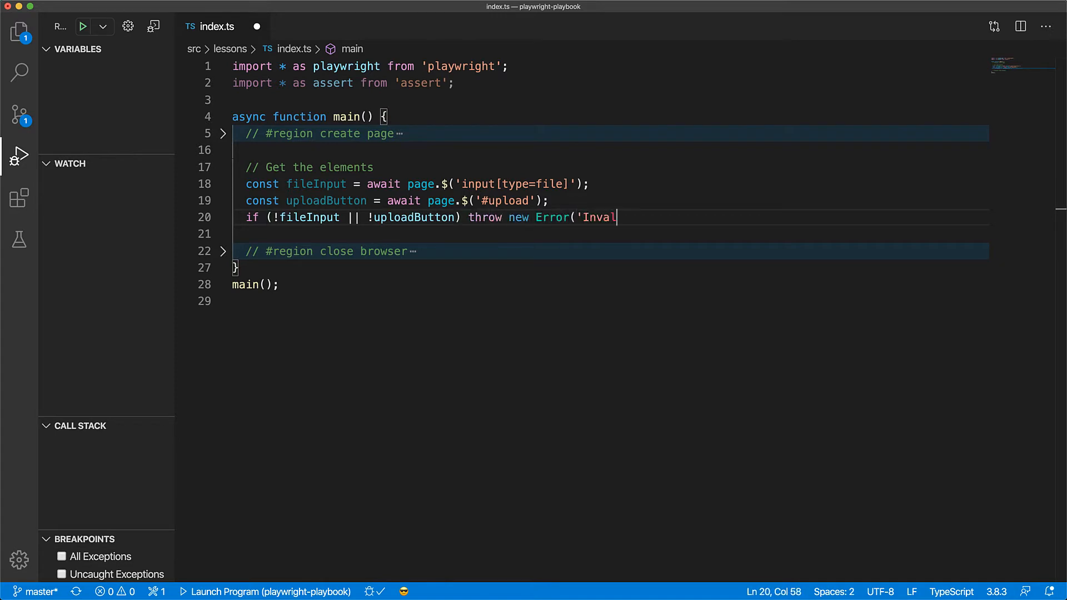
{"action": "type", "text": "id page');"}
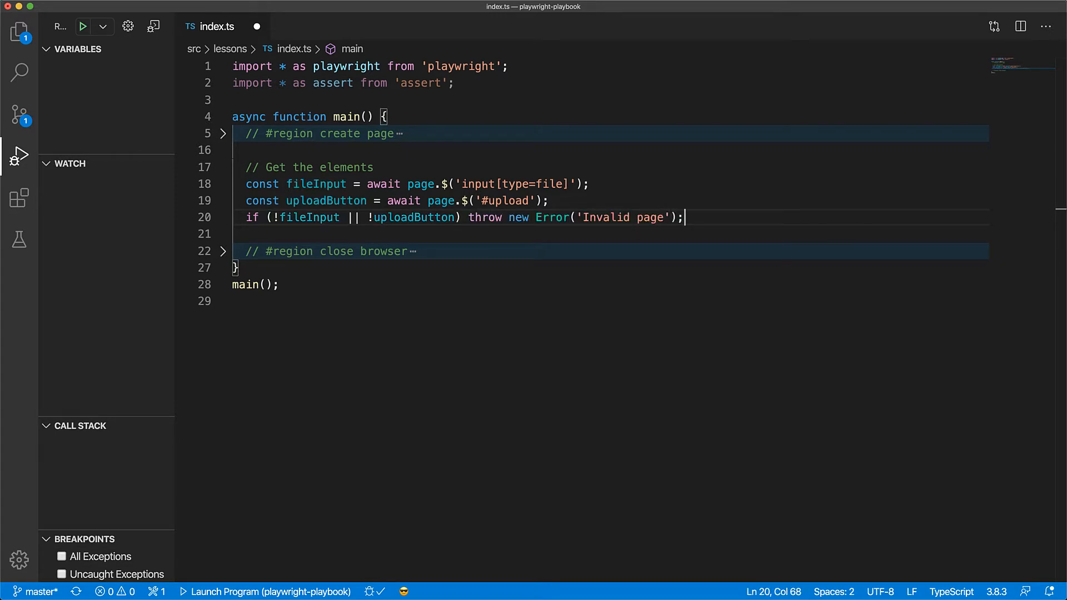
{"action": "type", "text": "// Verify that"}
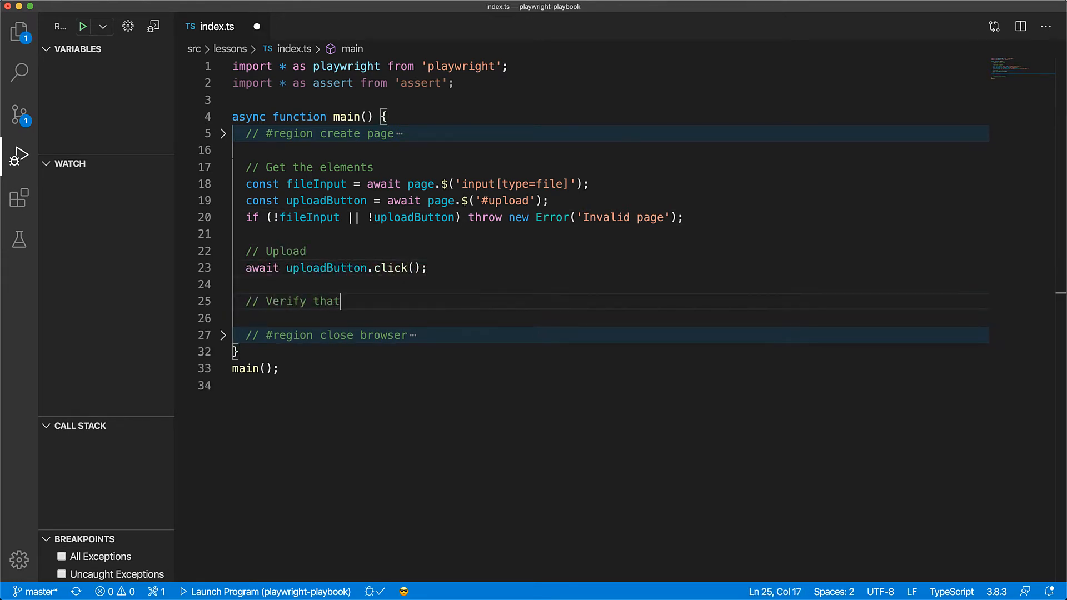
Wait for '#message' and assert its innerHTML equals 'Uploaded'
{"action": "type", "text": "uploaded"}
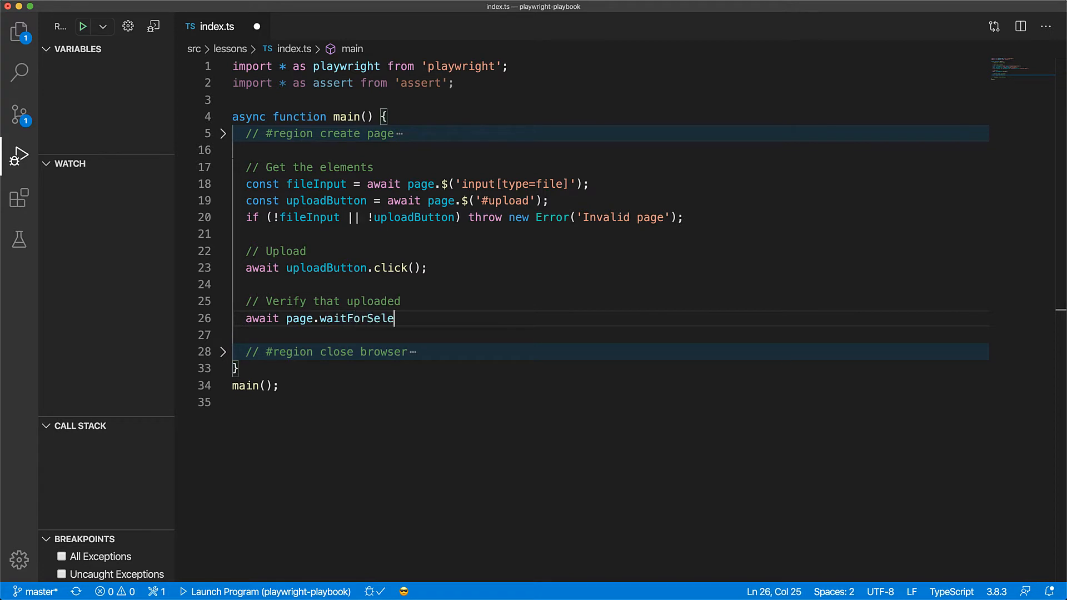
{"action": "type", "text": "ctor('#message');"}
{"action": "type", "text": "assert.equal(await message?.innerHTML(), 'Uploaded', 'File upload fai"}
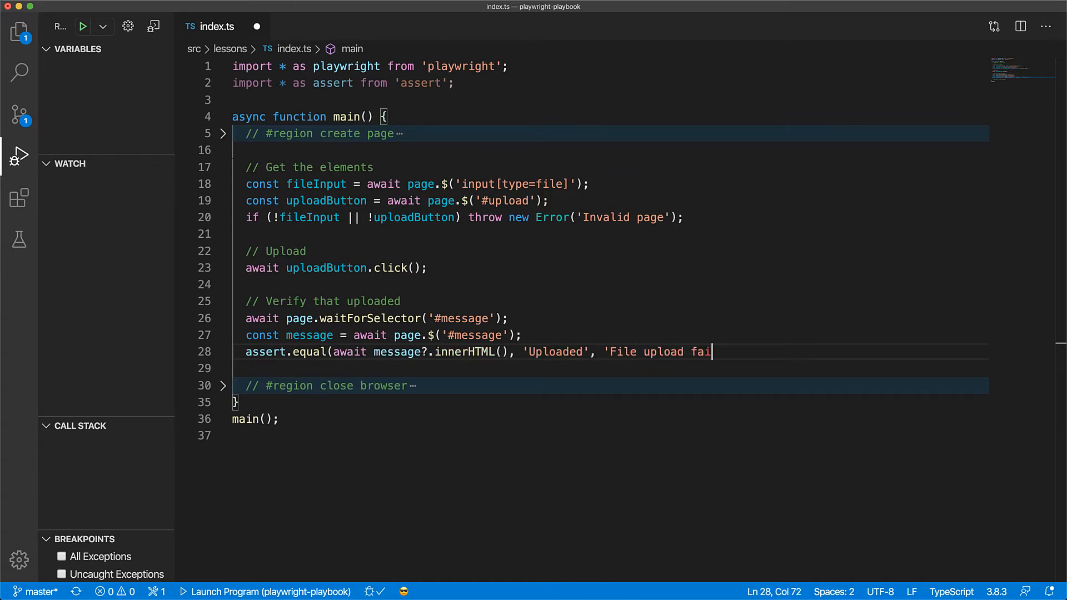
{"action": "type", "text": "led');"}
{"action": "type", "text": "// Set the file"}
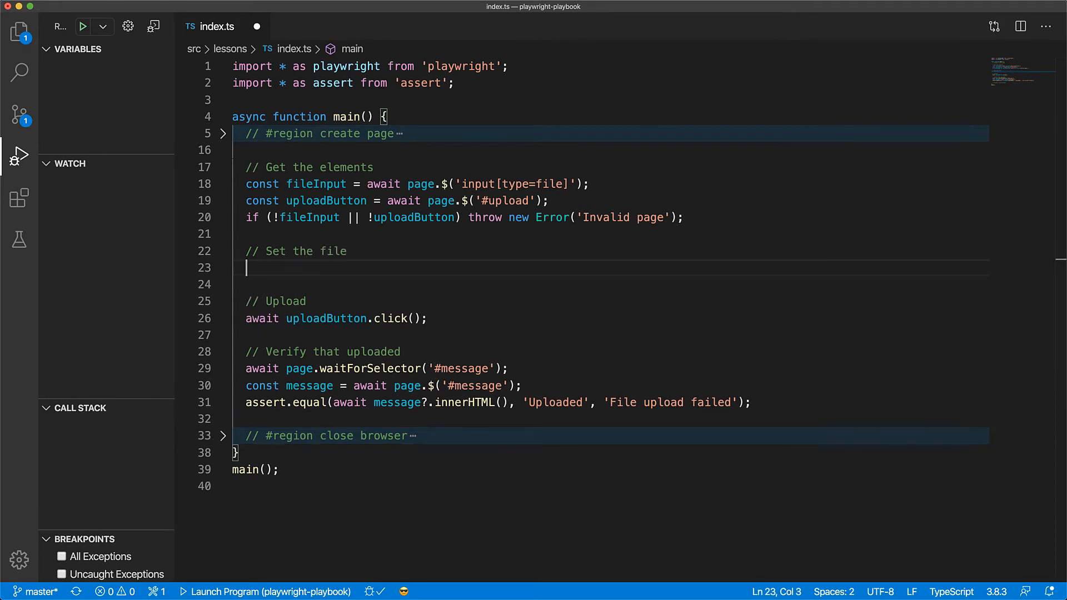
Add await fileInput.setInputFiles('./public/assets/upload.png') before the click and save
{"action": "type", "text": "await"}
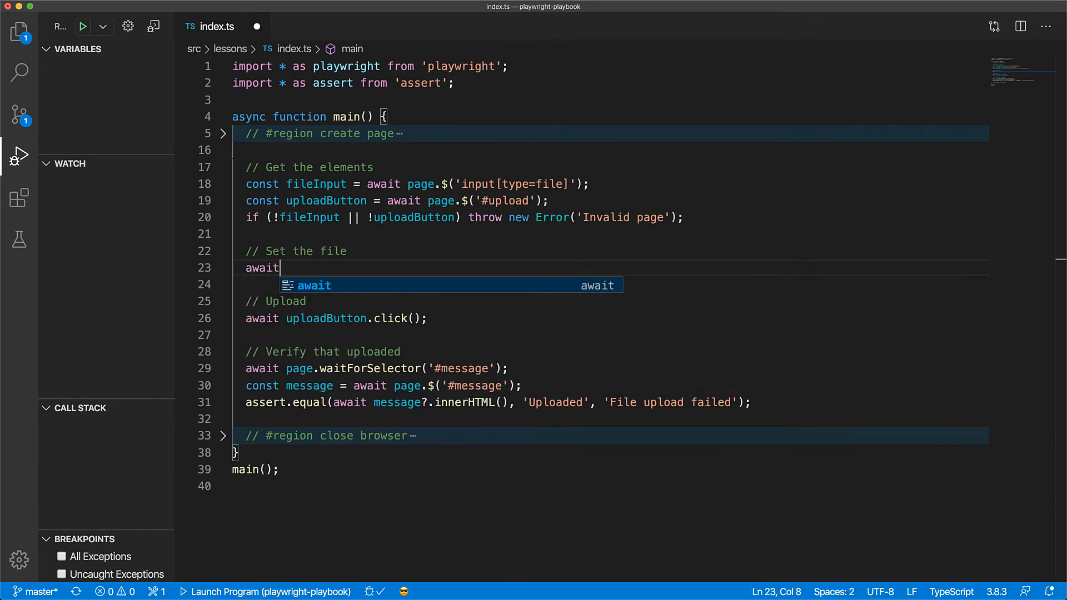
{"action": "type", "text": "fileInput.setu"}
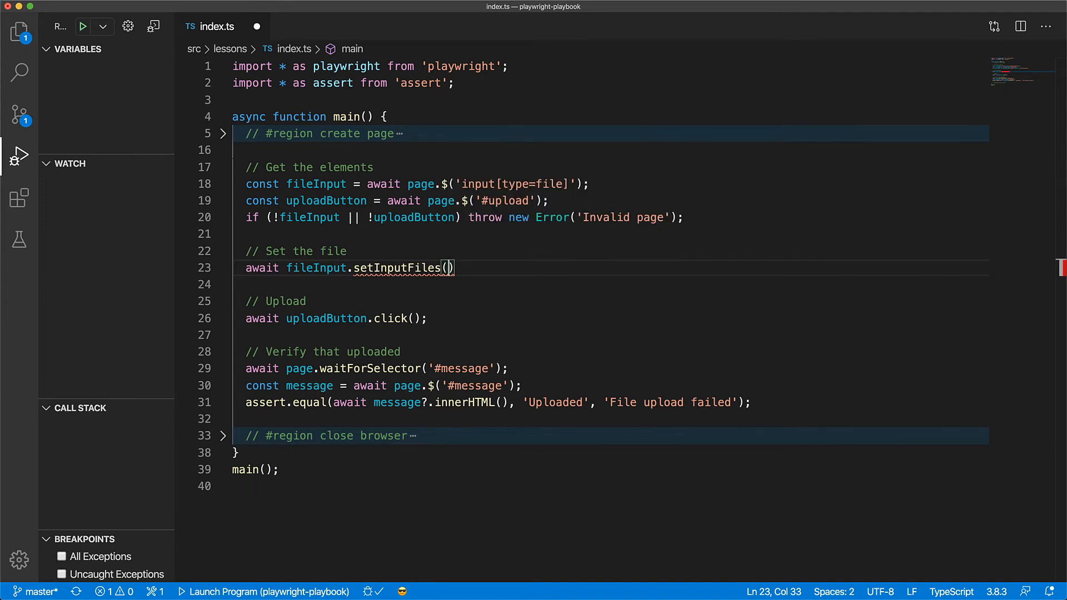
{"action": "type", "text": "'./public/assets/up"}
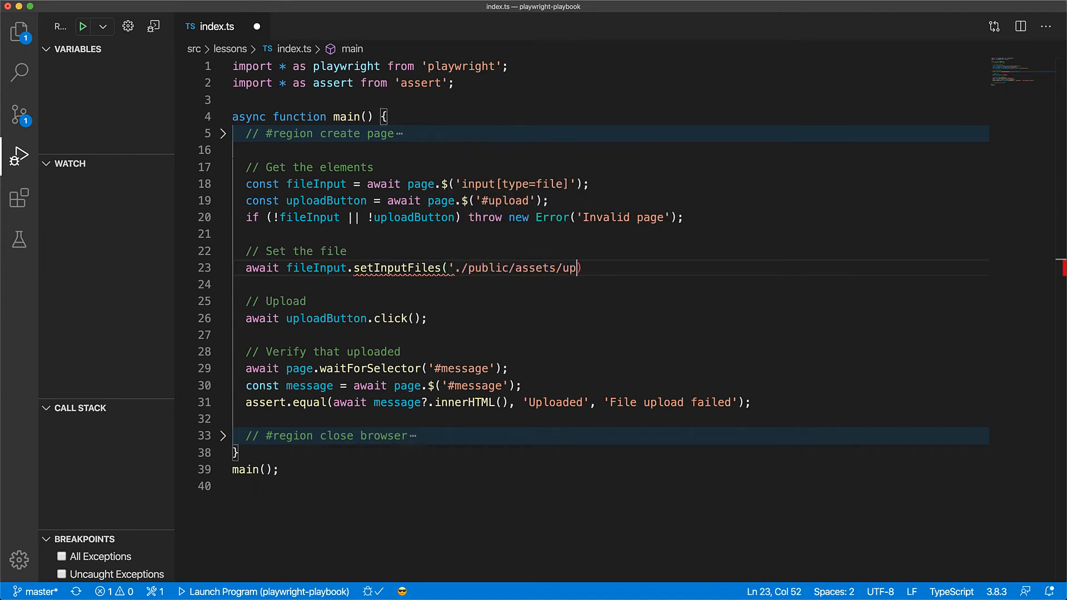
{"action": "type", "text": "load.png');"}
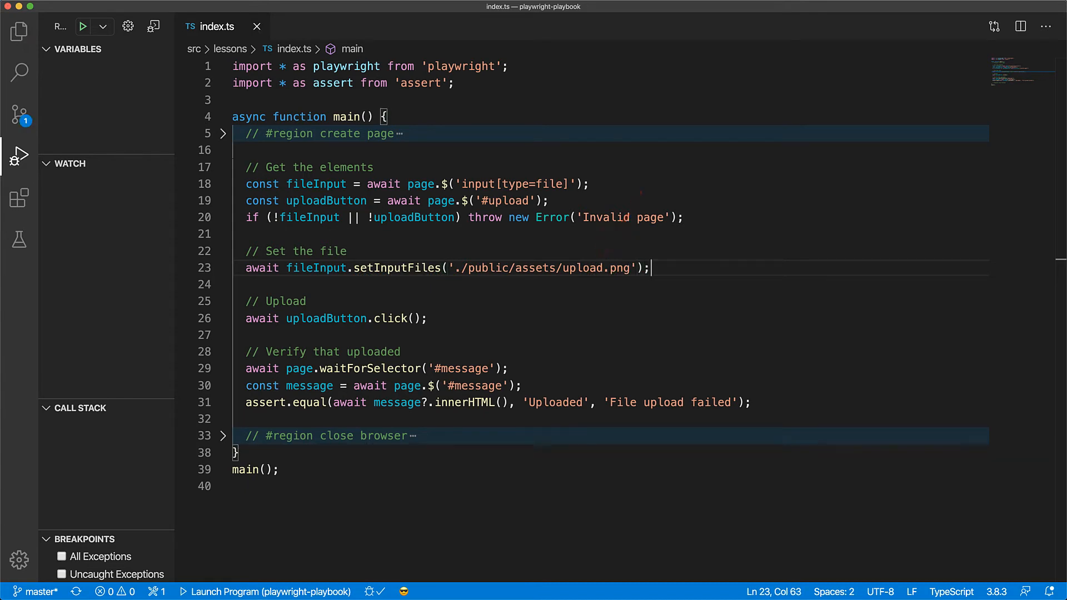
{"action": "left_click", "coordinate": [85, 26]}
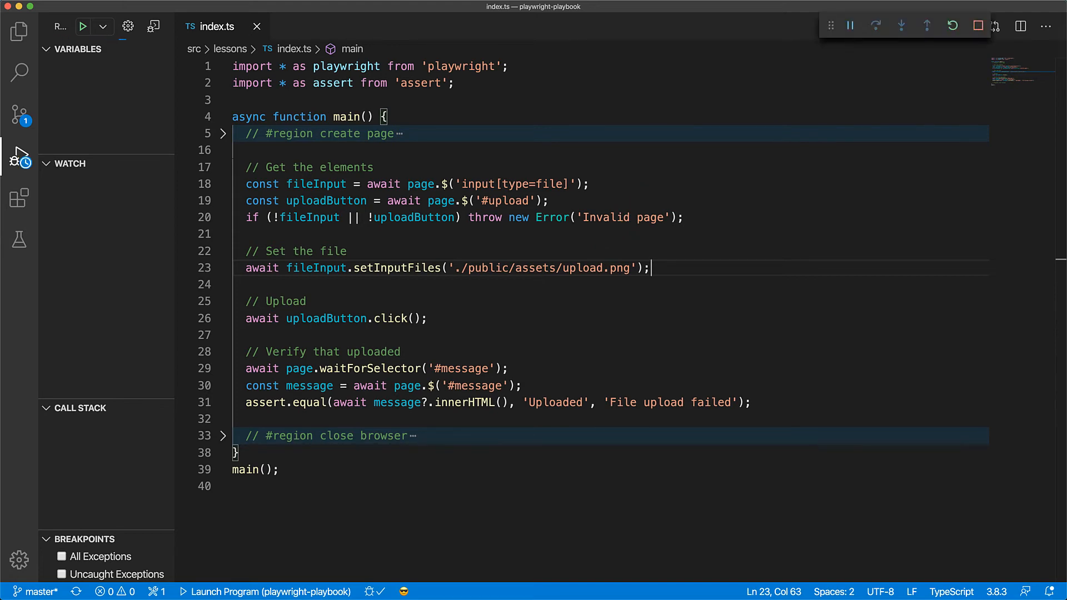
Launch the upload script under the debugger and let it attach and finish
{"action": "left_click", "coordinate": [84, 25]}
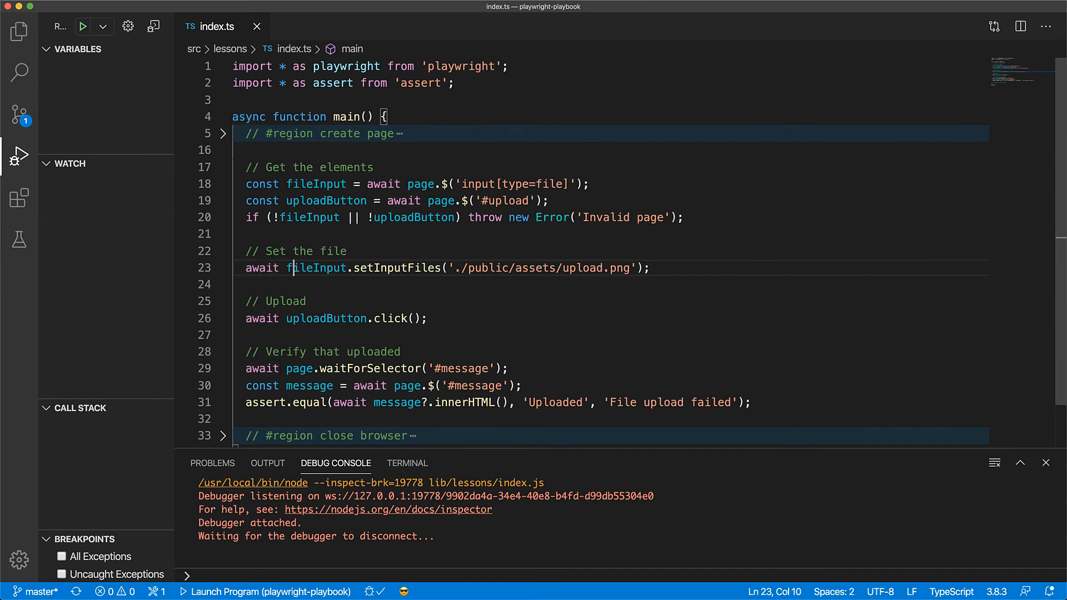
Change line 23 to page.setInputFiles('input[type=file]', upload.png path), then rerun
{"action": "double_click", "coordinate": [316, 268]}
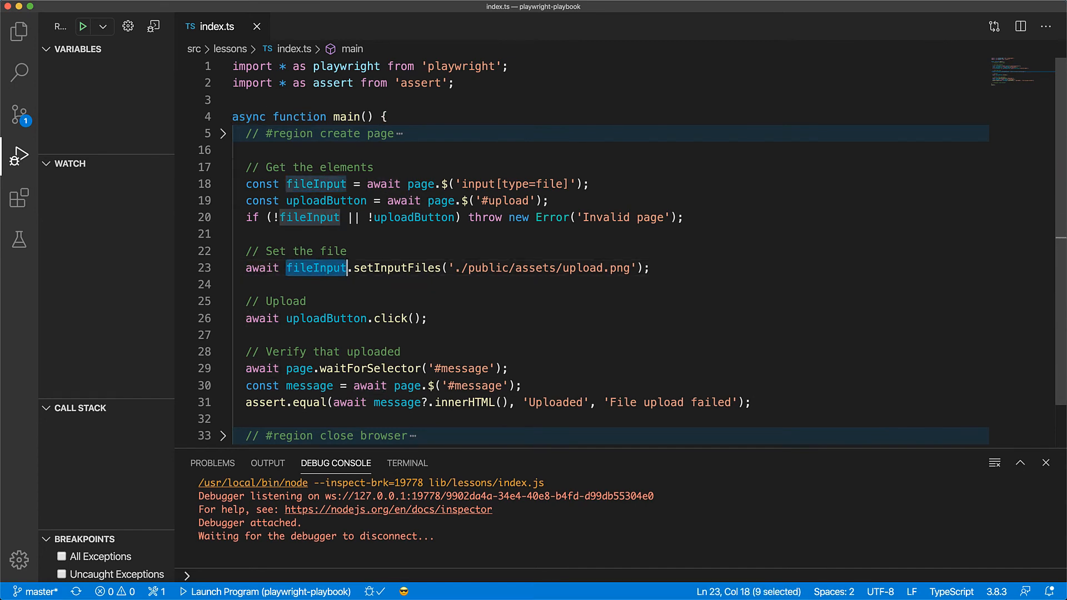
{"action": "type", "text": "page"}
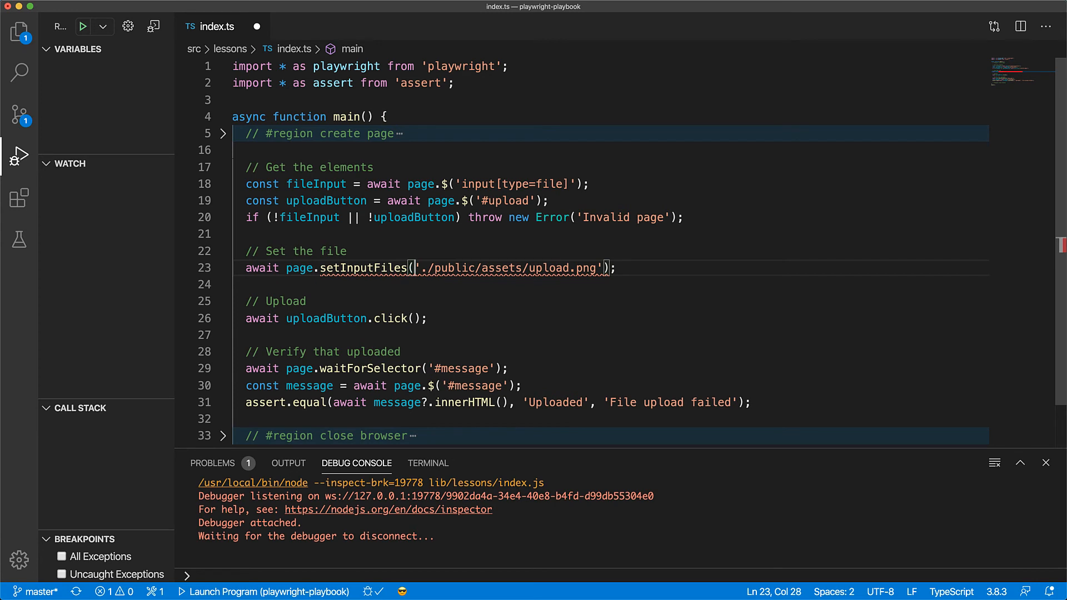
{"action": "type", "text": "'input[t"}
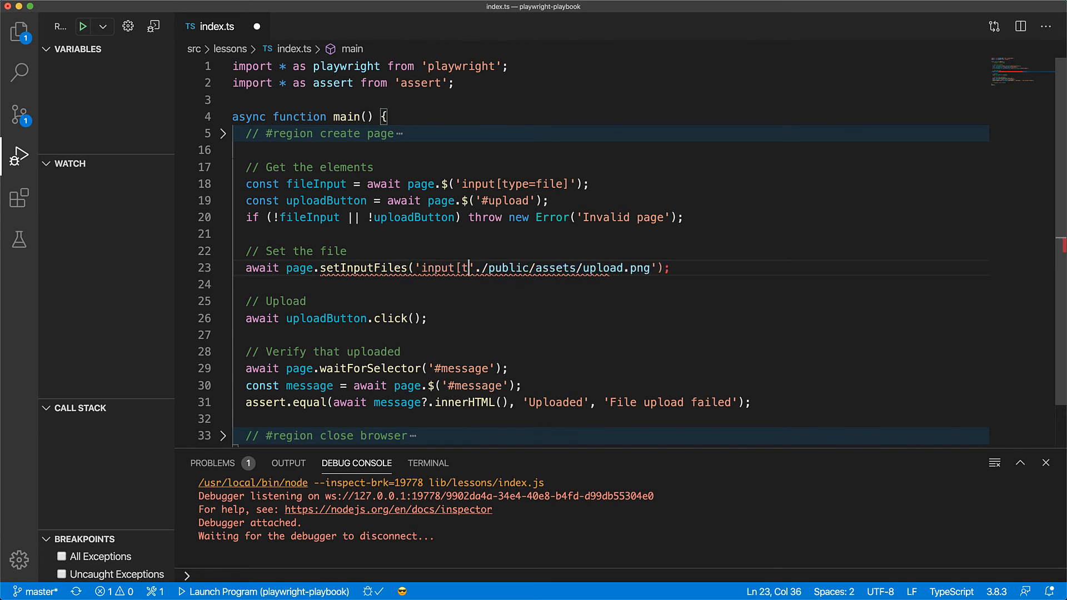
{"action": "type", "text": "ype=file]',"}
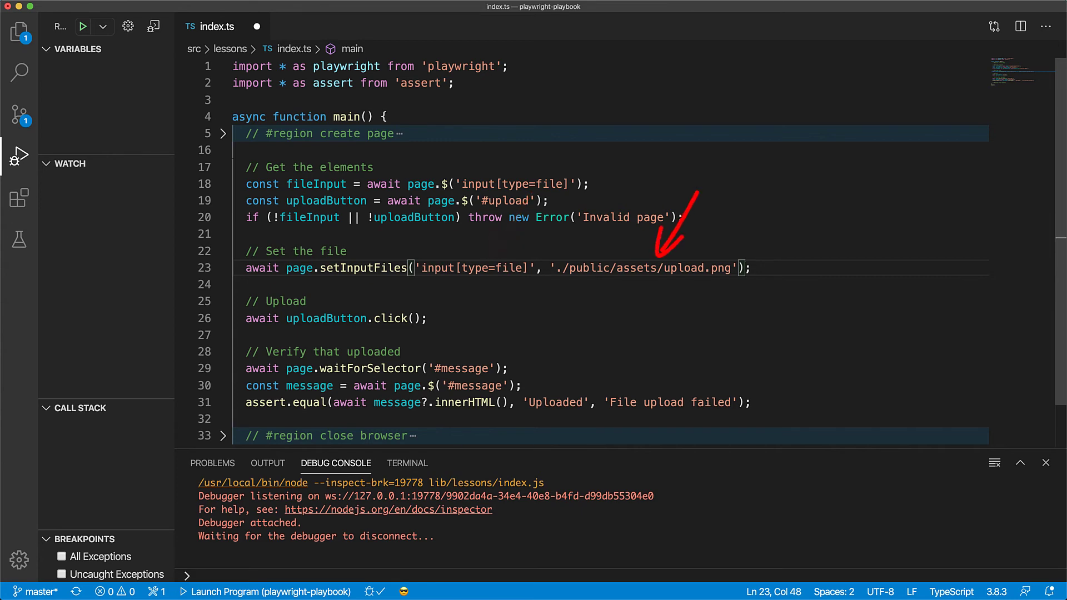
{"action": "left_click", "coordinate": [85, 26]}
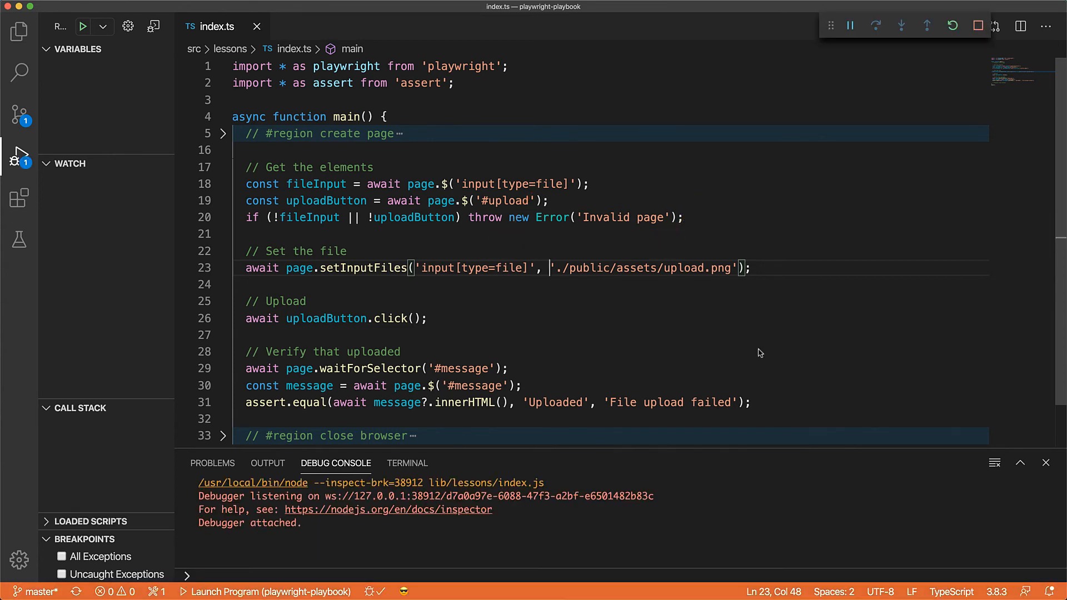